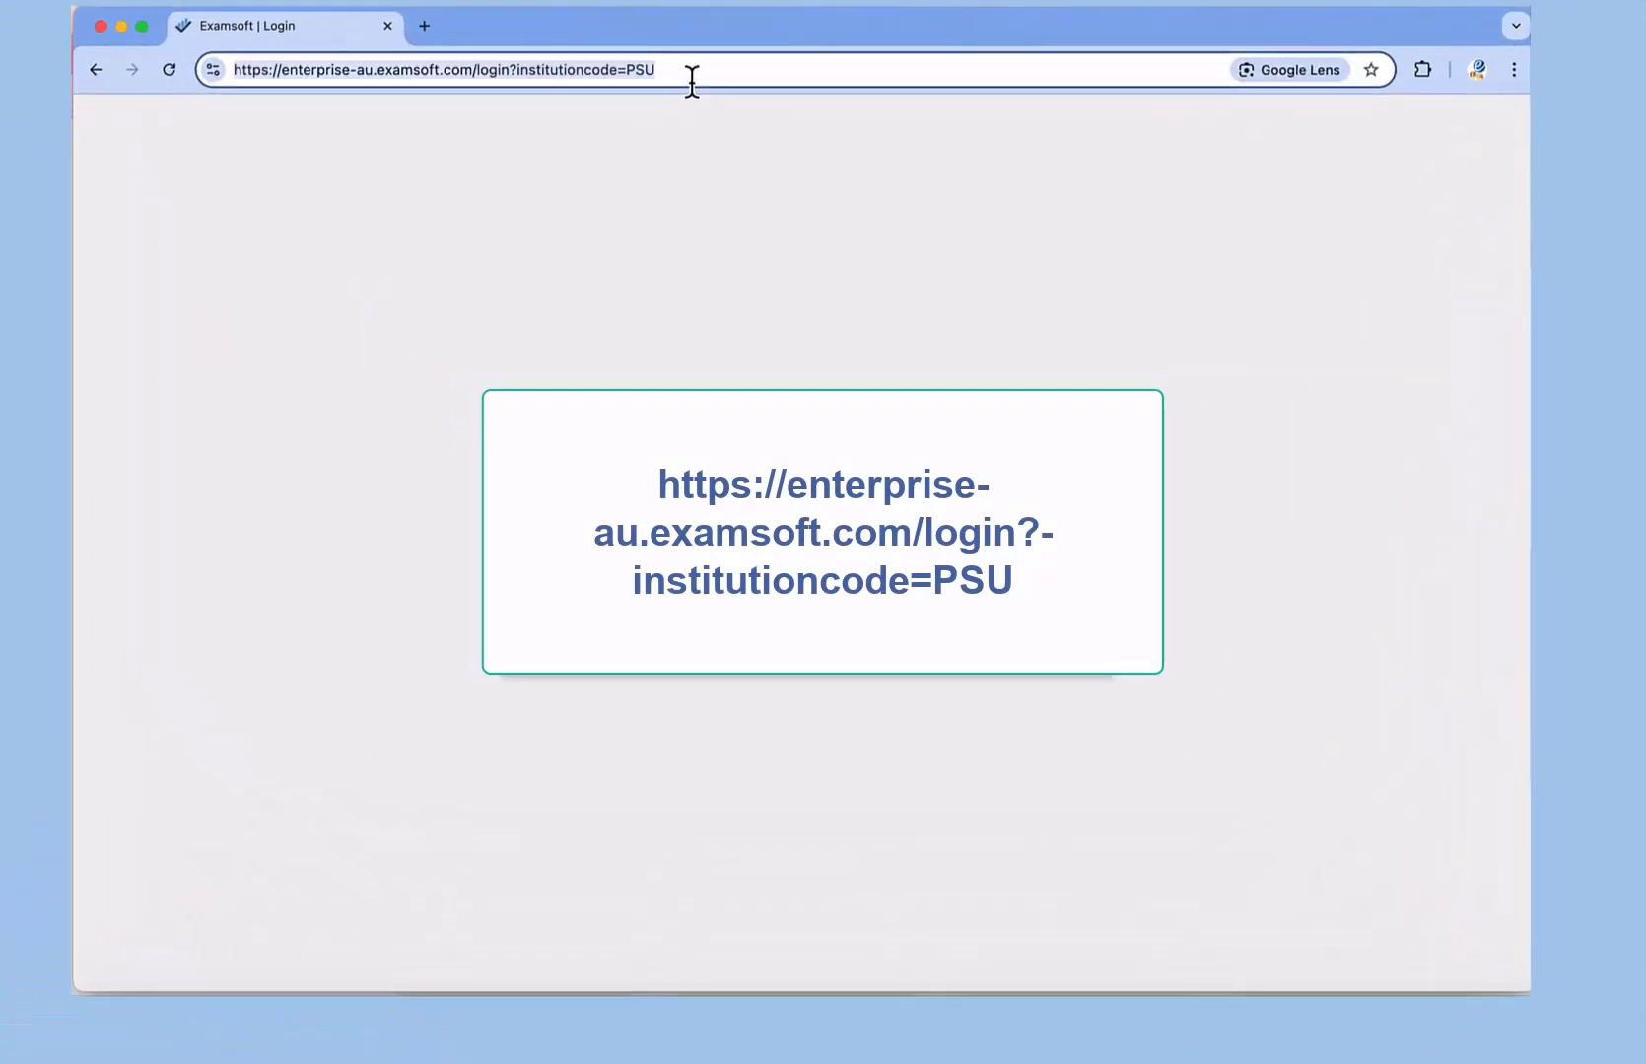
Load the enterprise-au.examsoft.com login page with institution code PSU
key(Return)
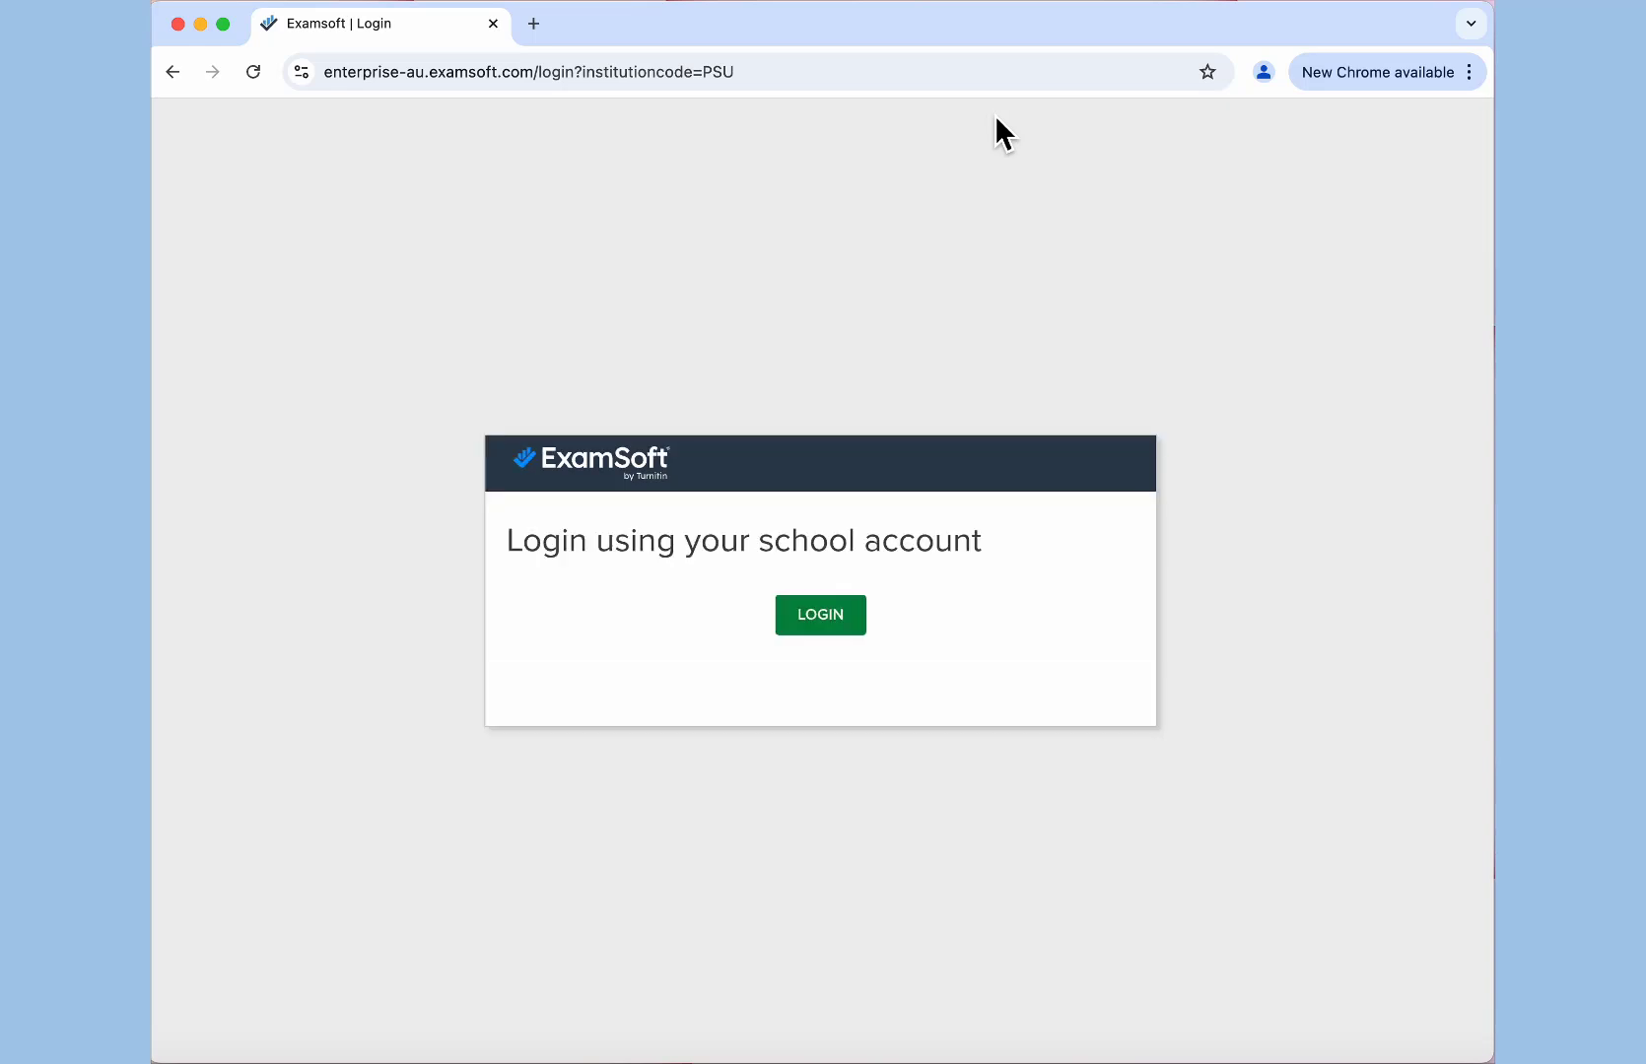
Log in to ExamSoft with the school account via the green LOGIN button
click(820, 614)
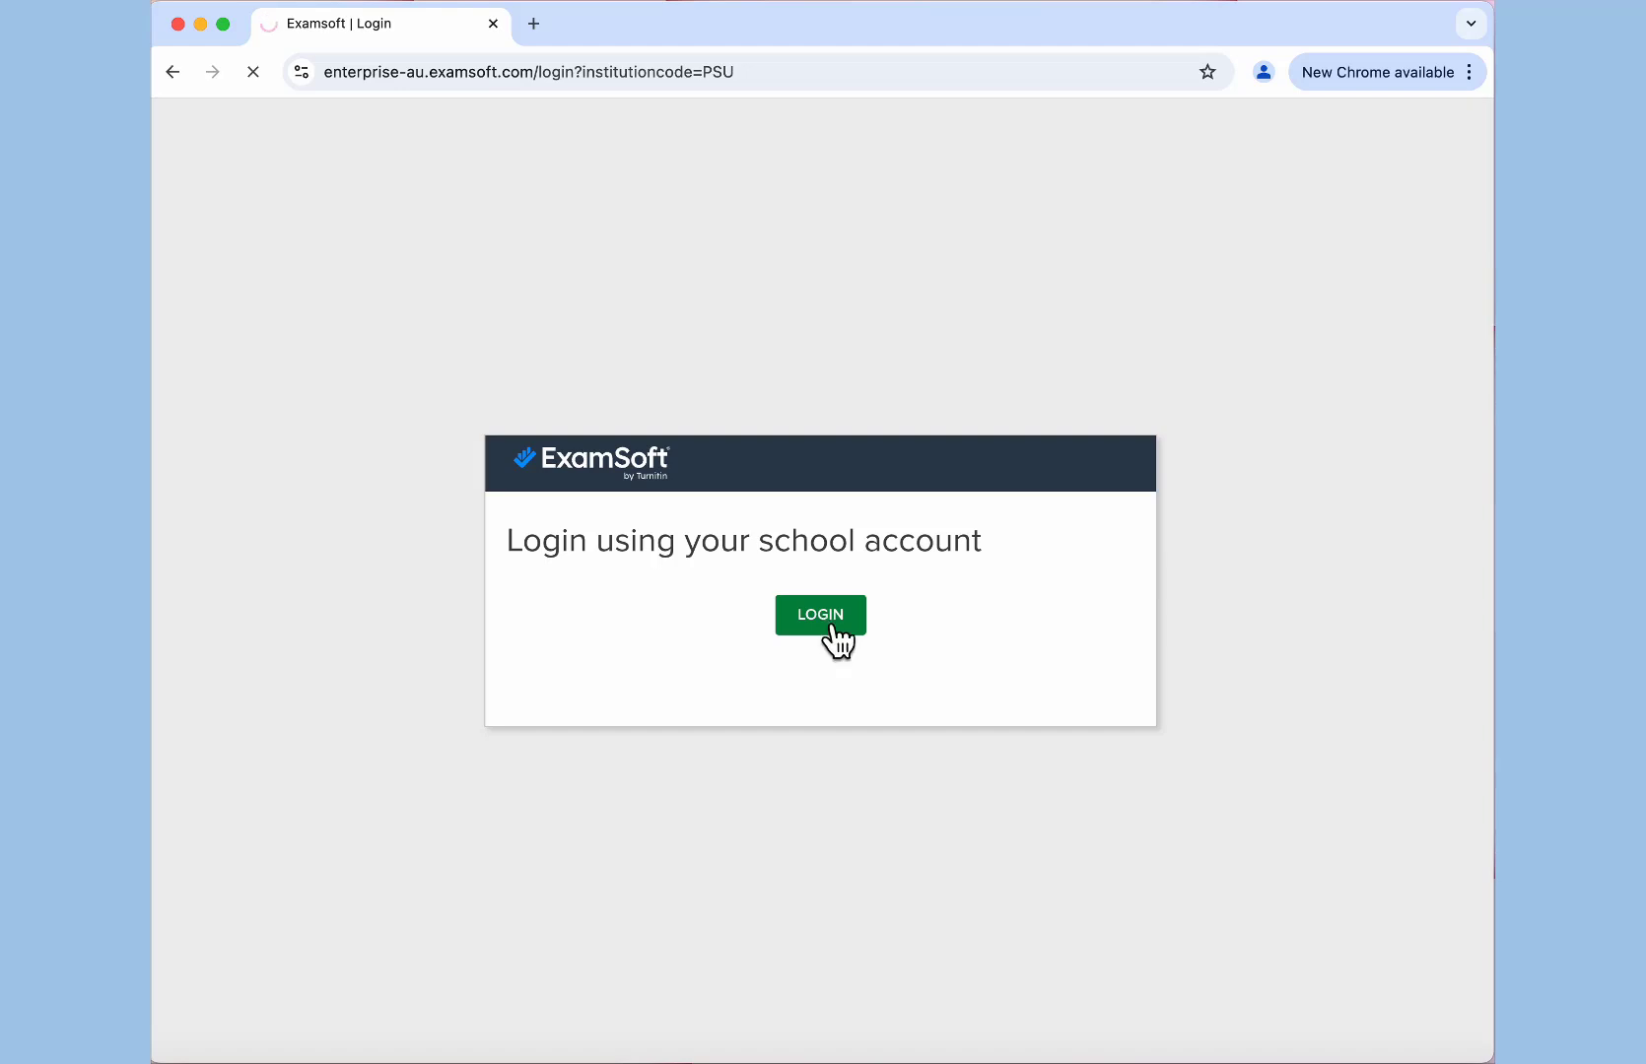
click(821, 614)
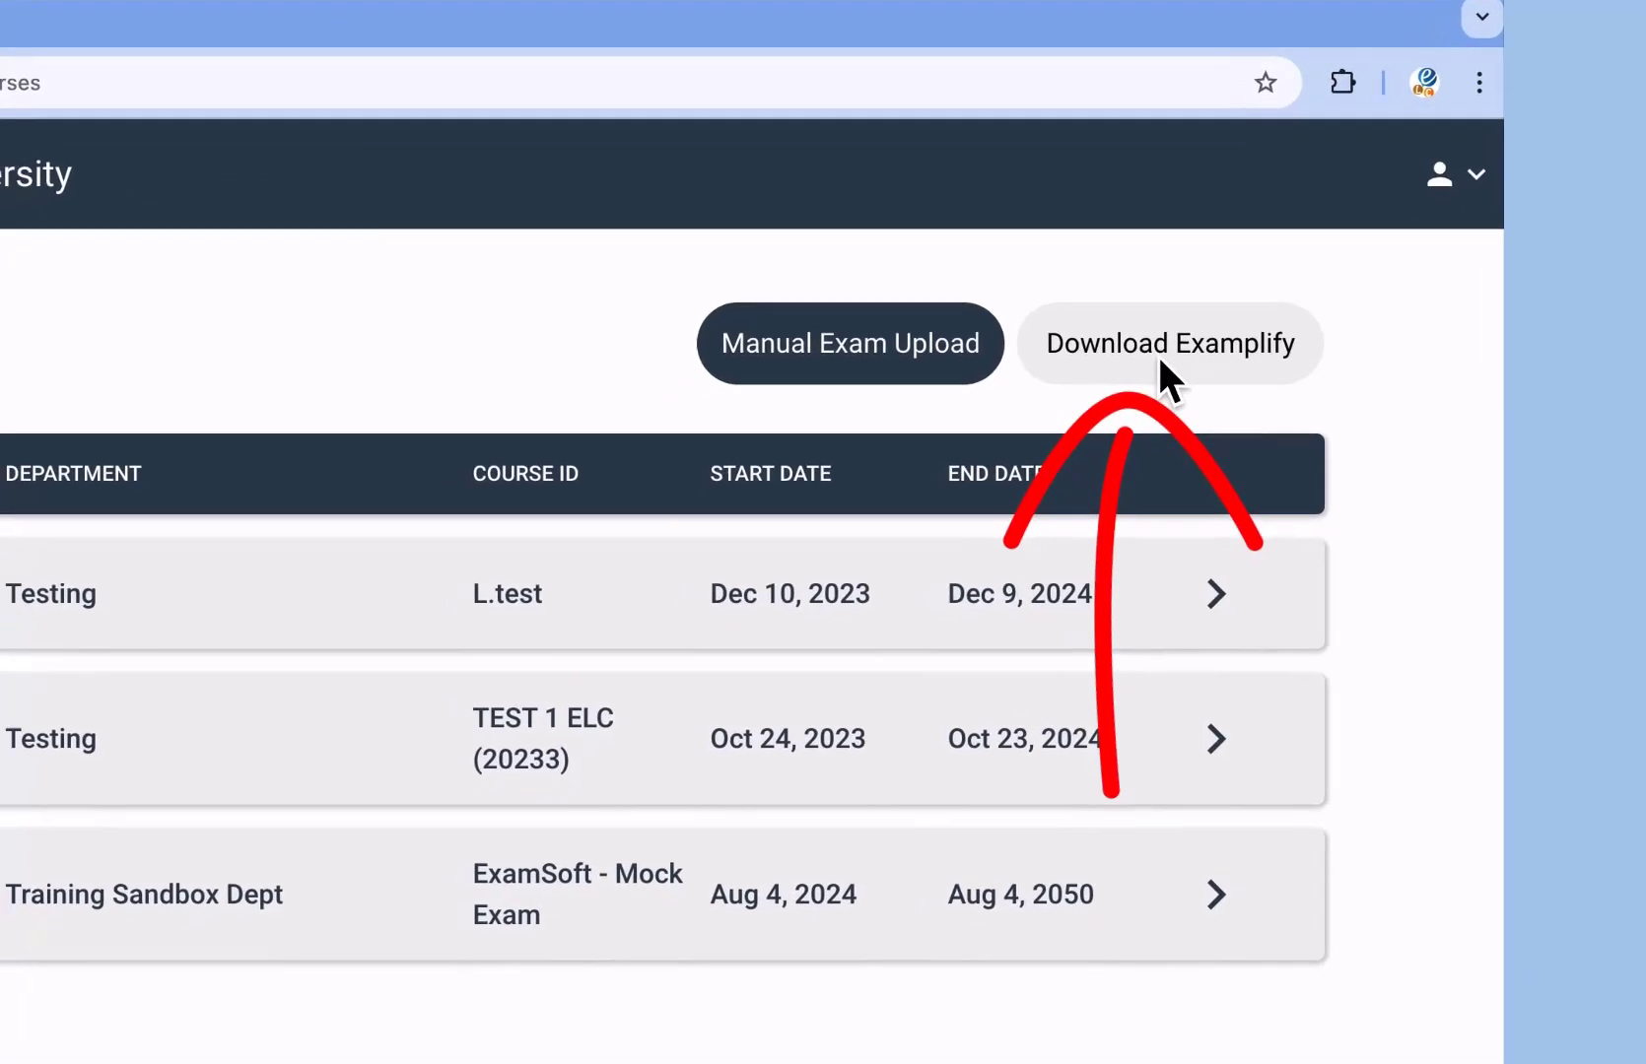
Start the Examplify download and confirm this device is used for assessments
click(1168, 342)
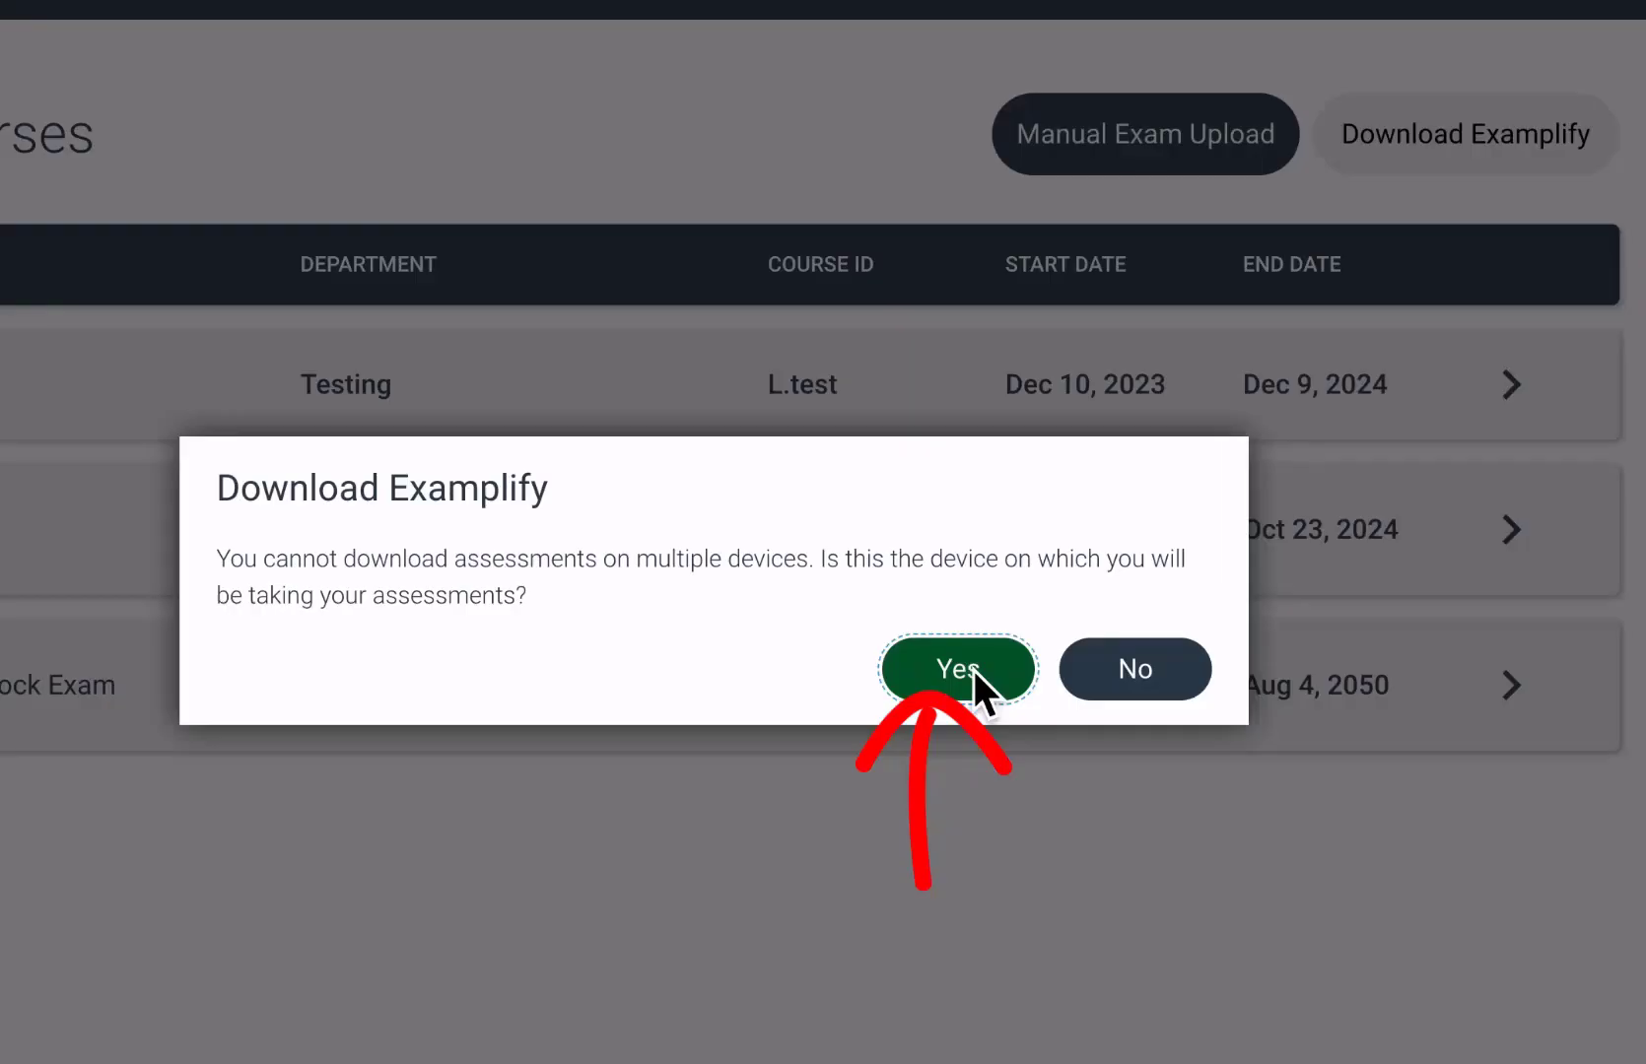
click(956, 671)
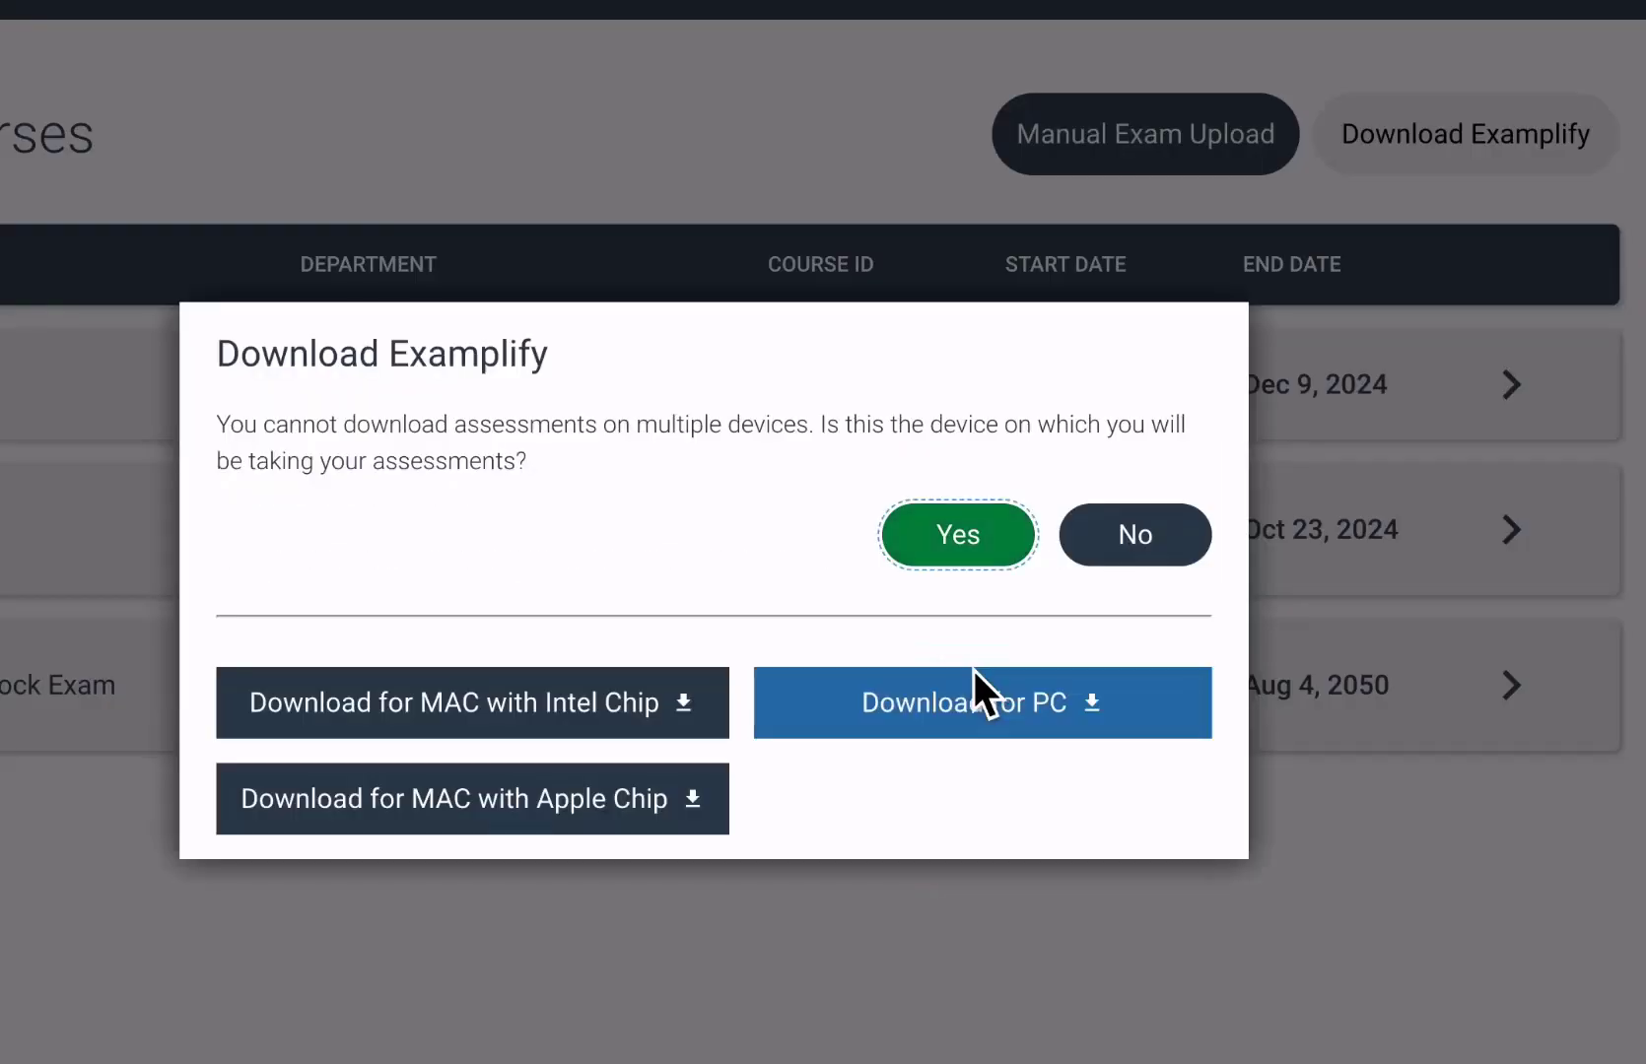
mouse_move(741, 617)
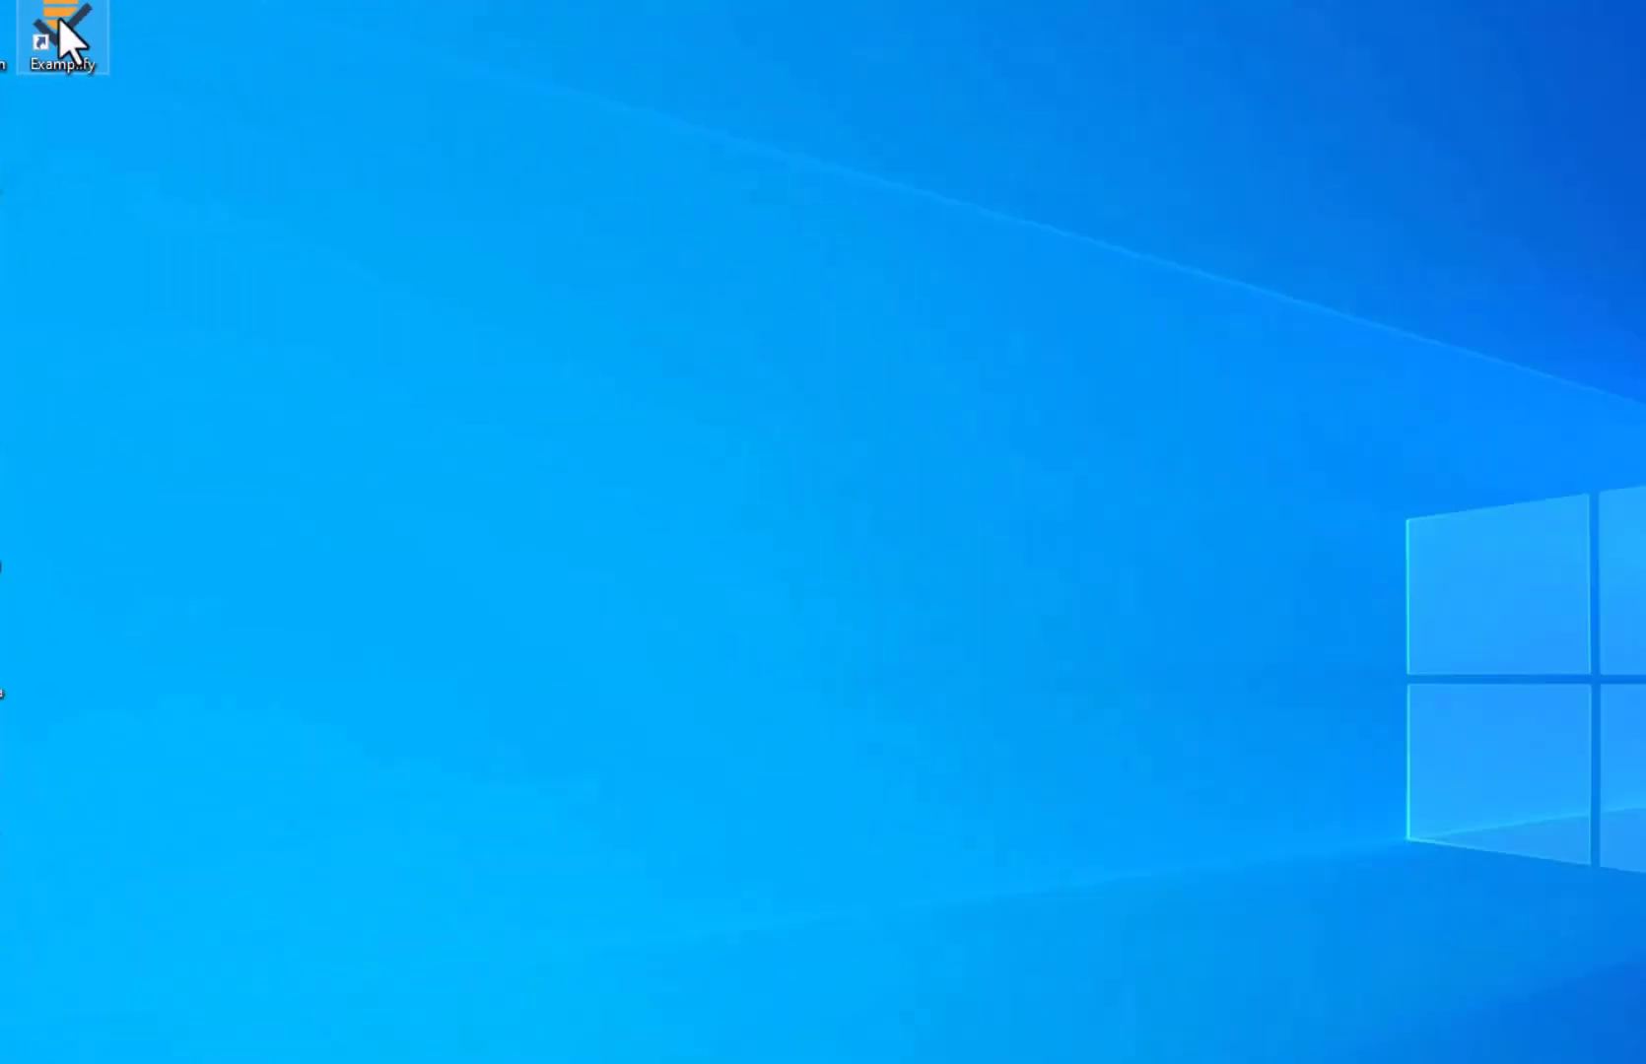
Launch Examplify from its desktop shortcut
double_click(63, 27)
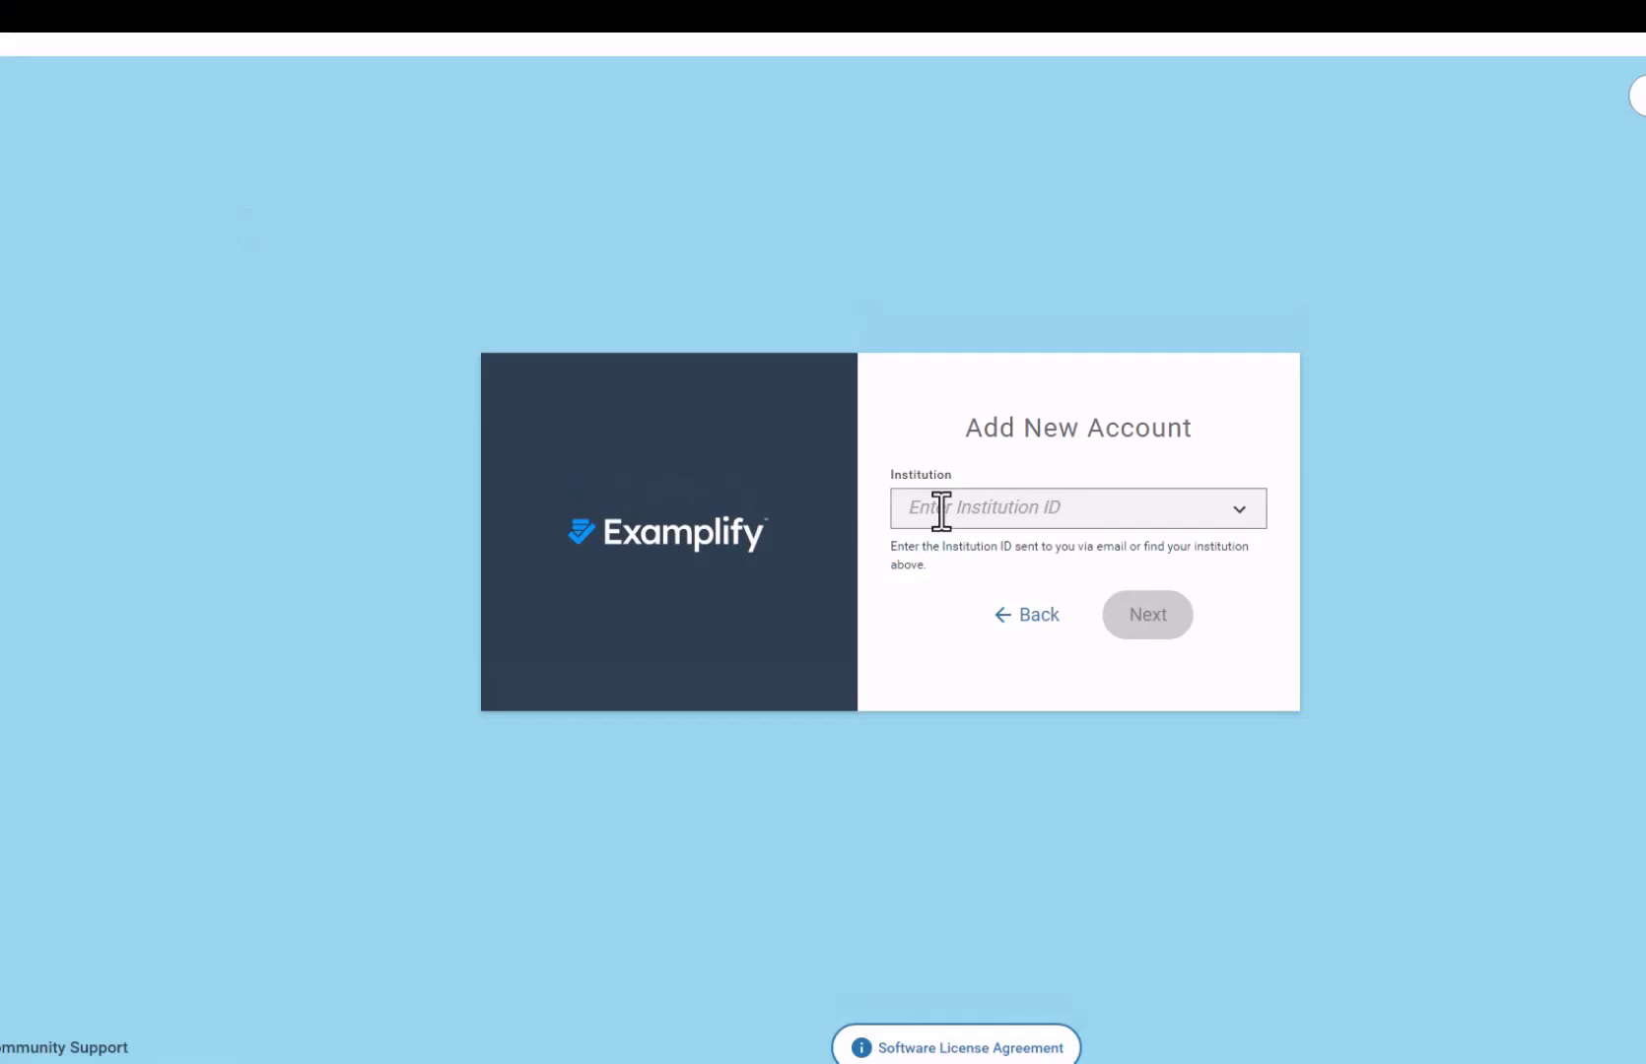
Enter PSU as the institution, choosing Prince Sultan University - AU, and continue
click(1070, 509)
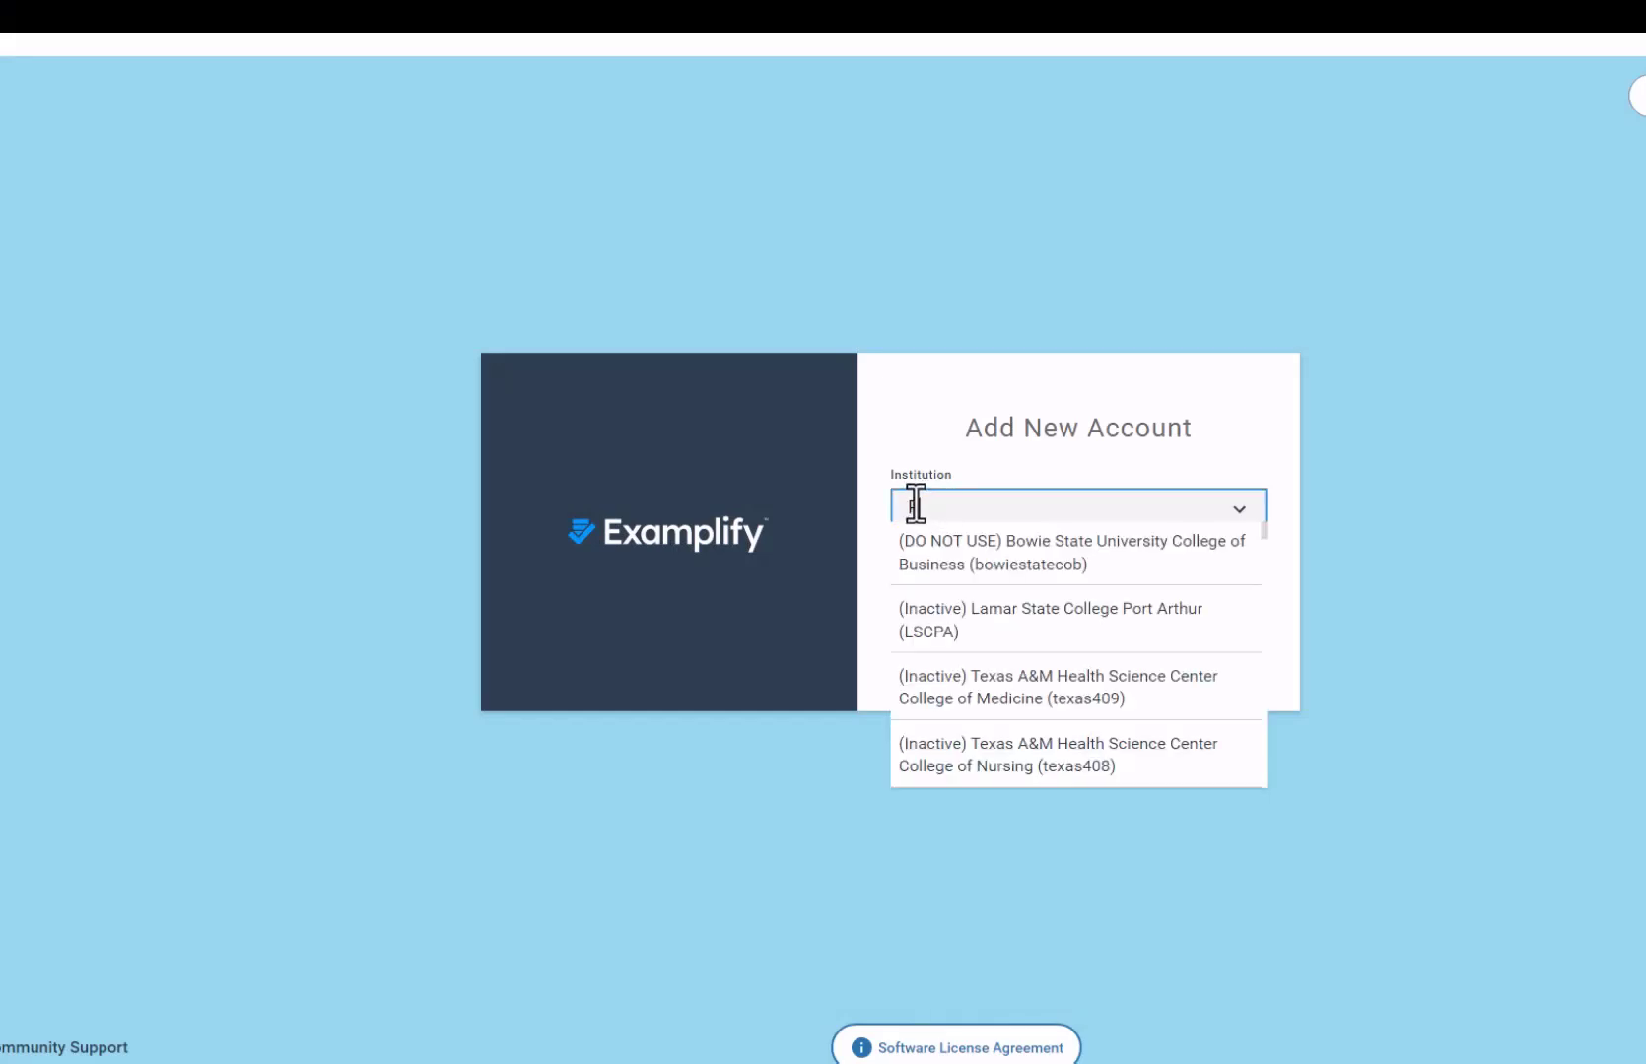
text(PSU))
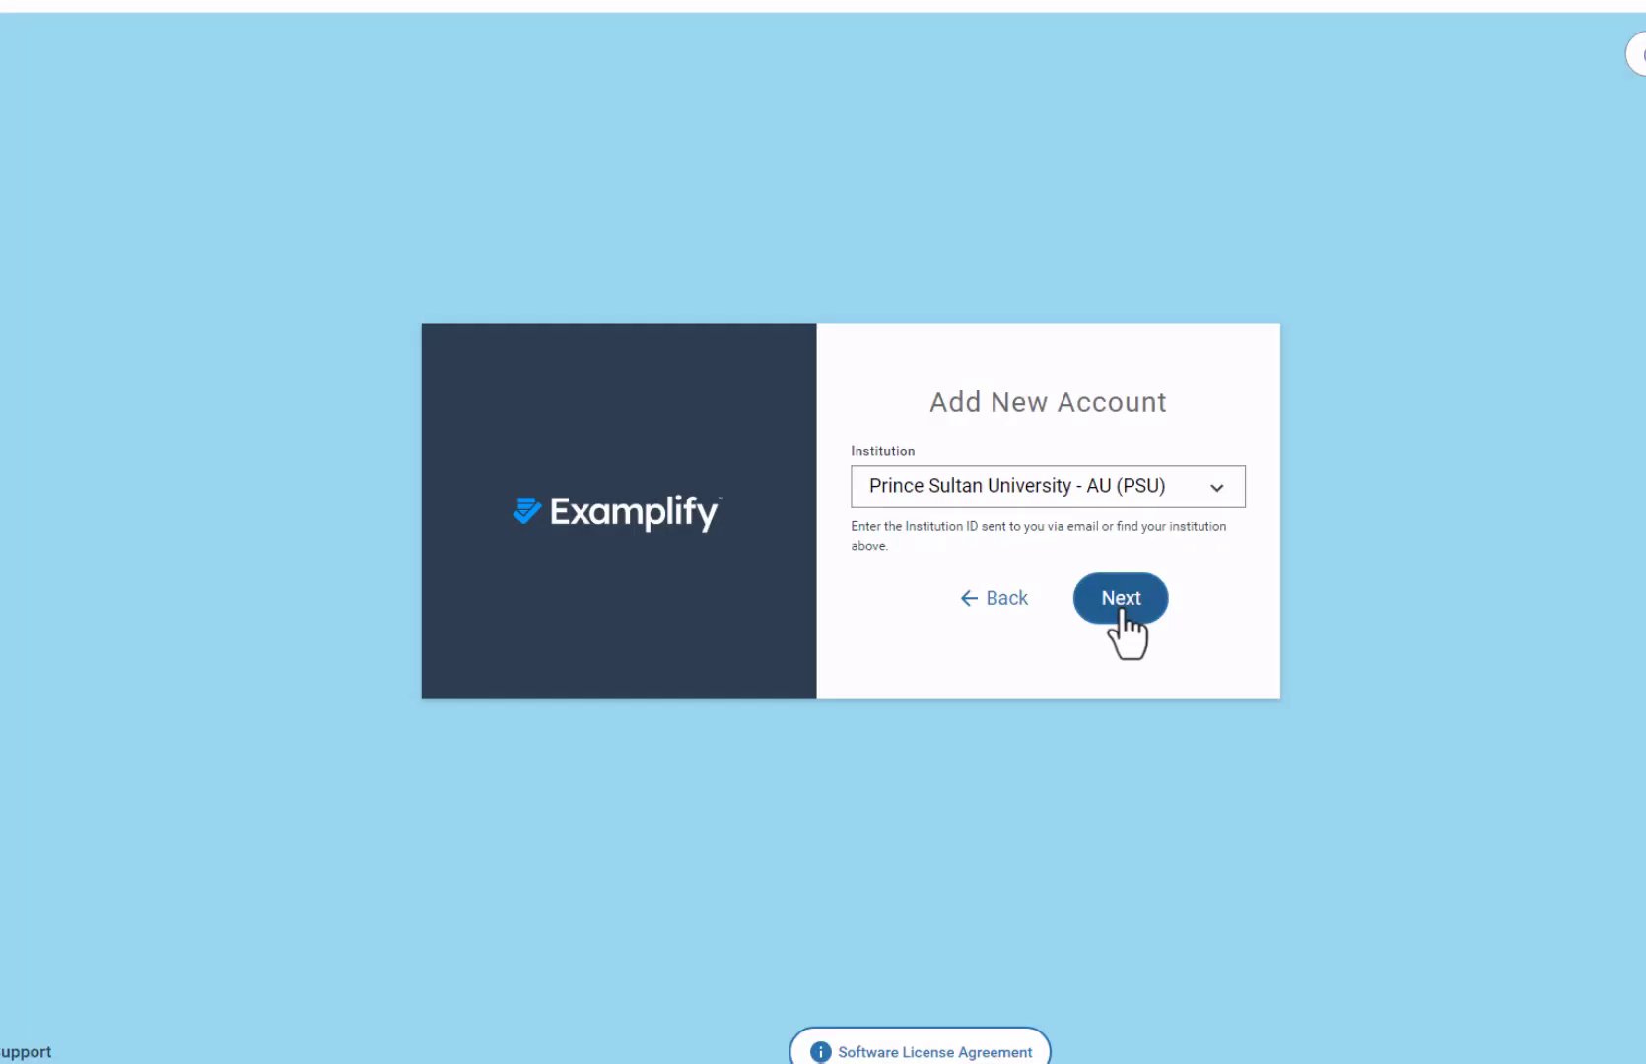
click(1119, 598)
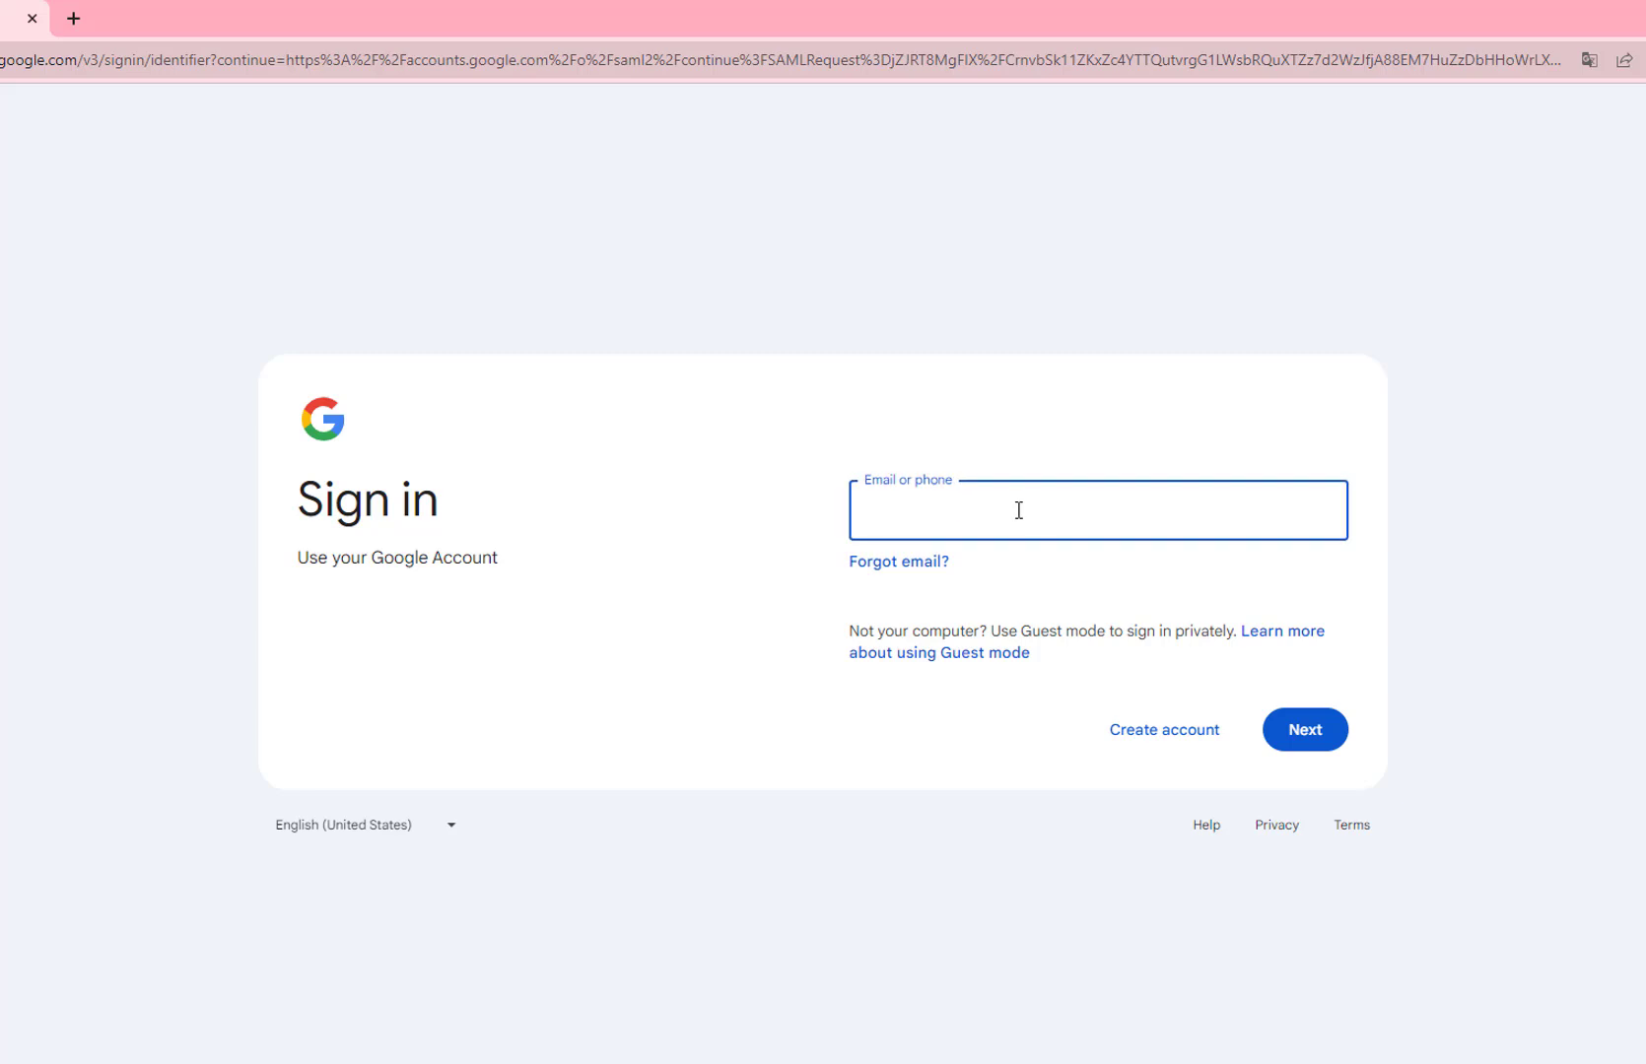
Enter the school Google account email, pick the suggested account, and submit the password
text(ex)
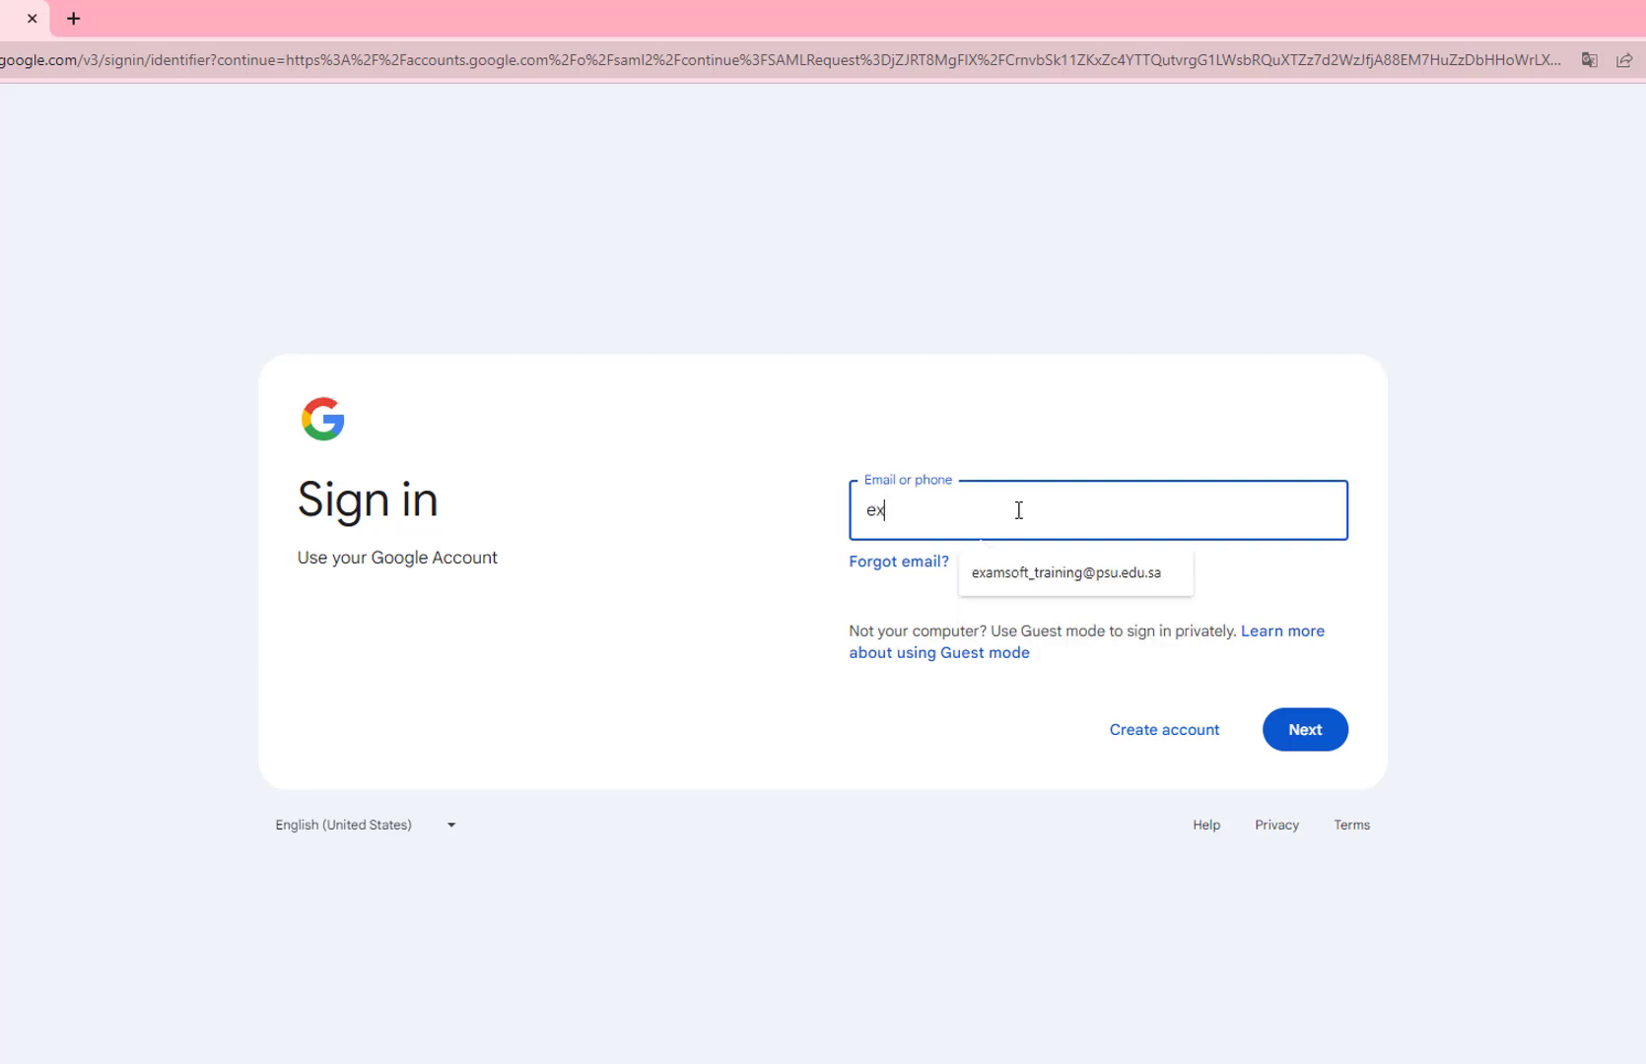
click(1304, 729)
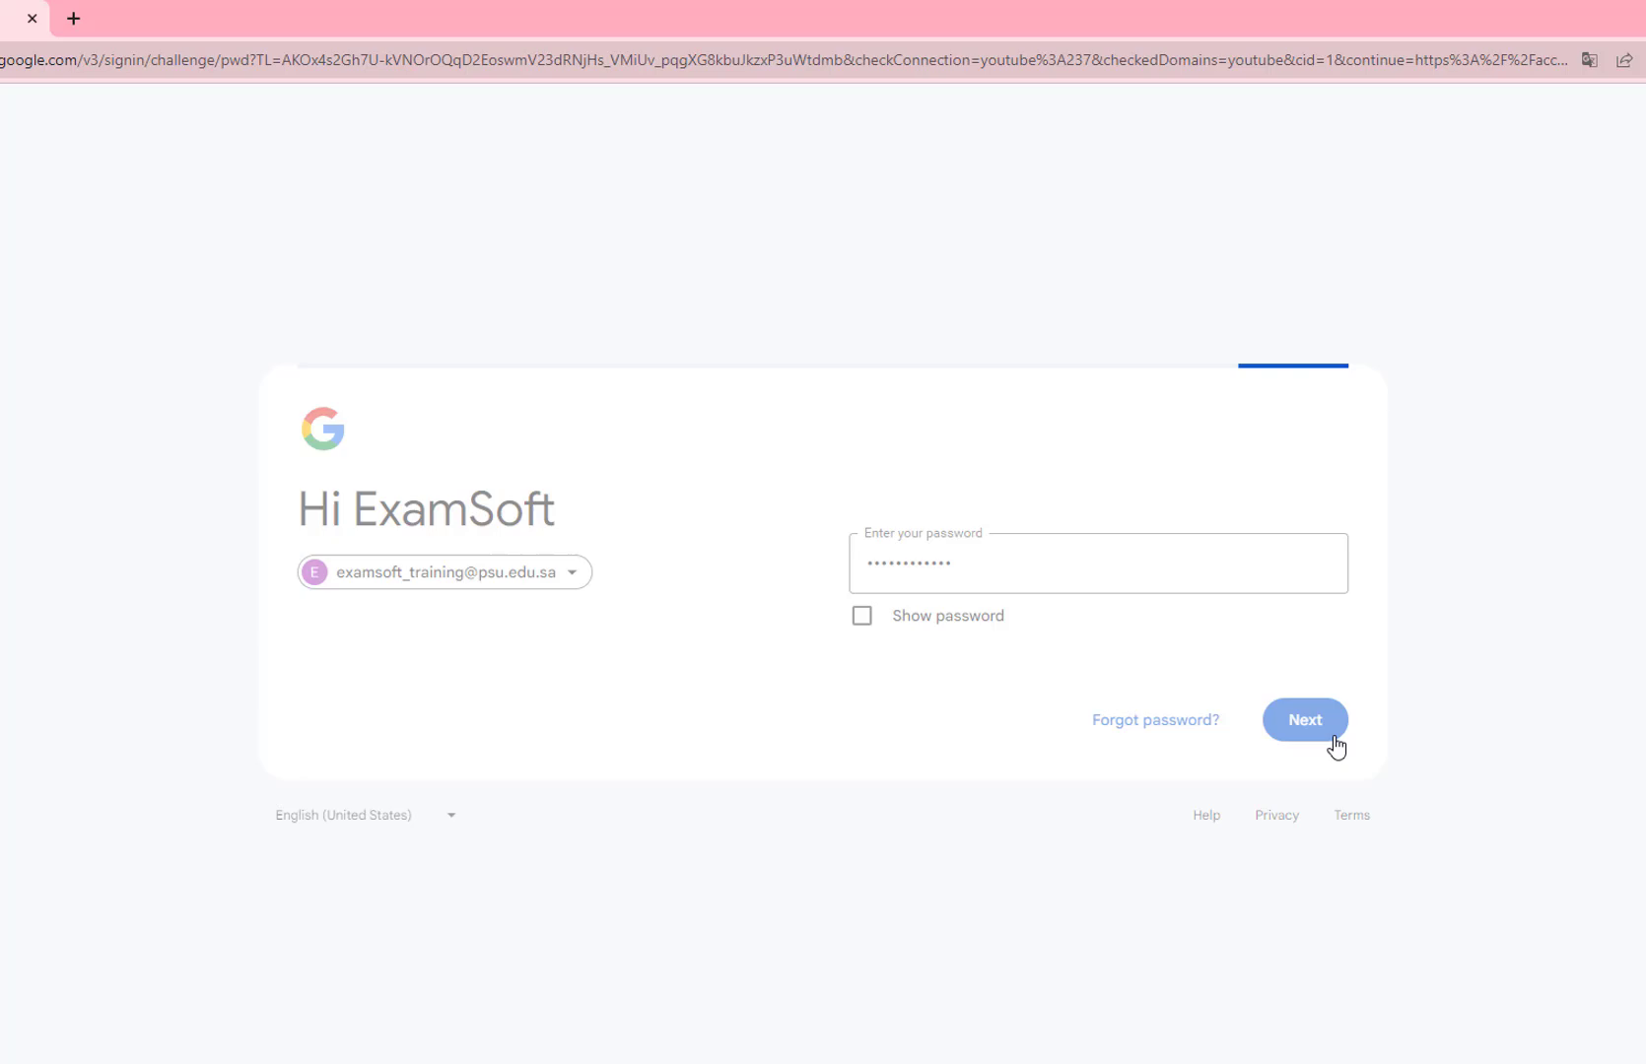
click(1305, 721)
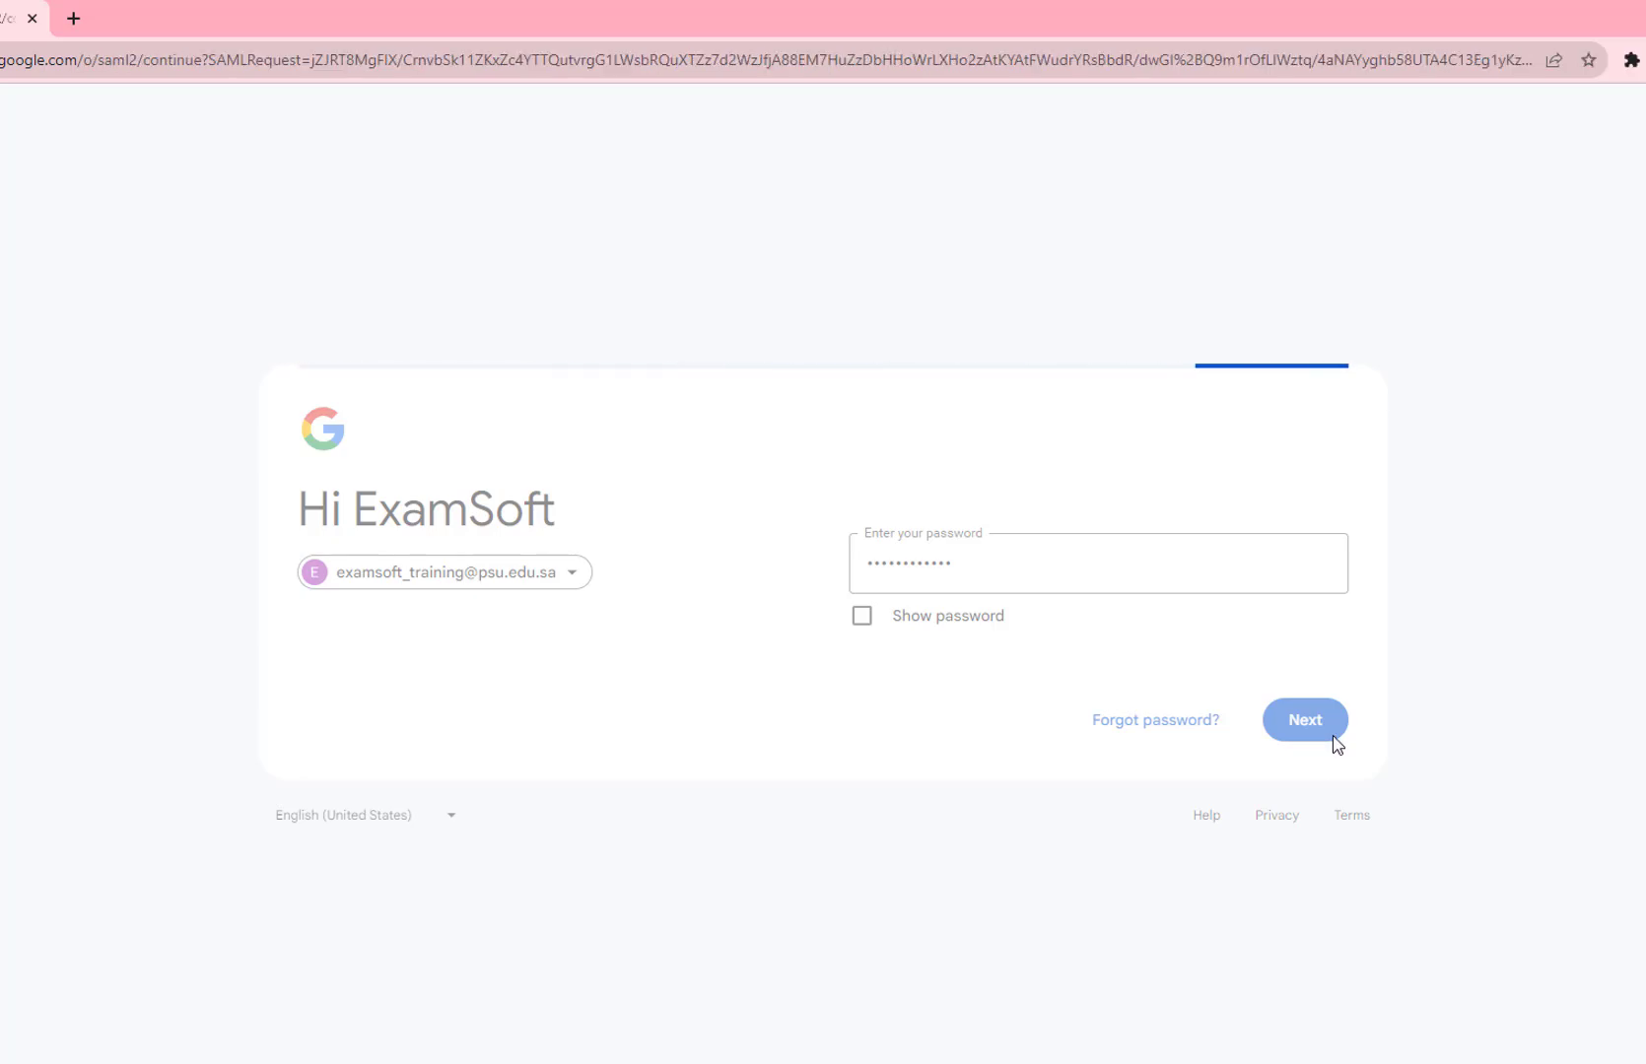
click(1305, 721)
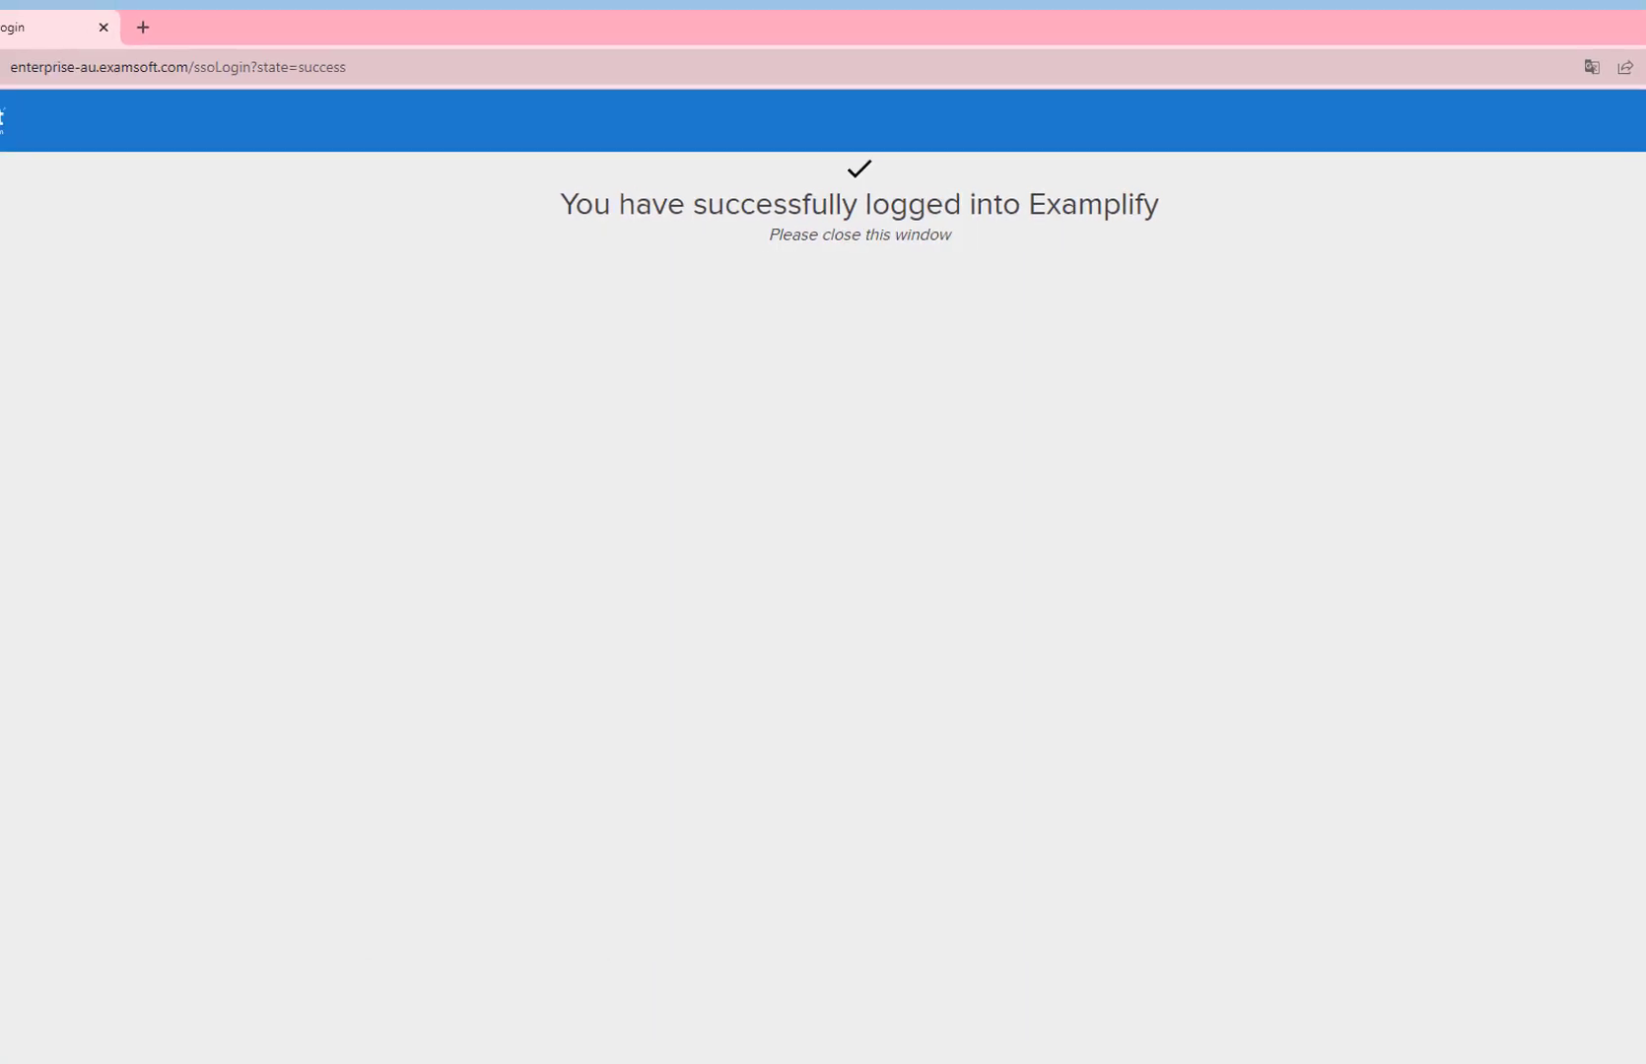